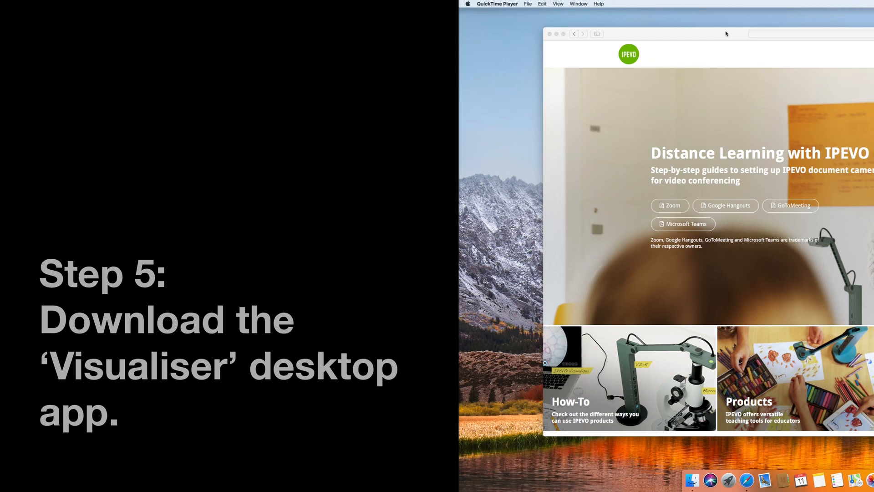
{"action": "mouse_move", "coordinate": [751, 161]}
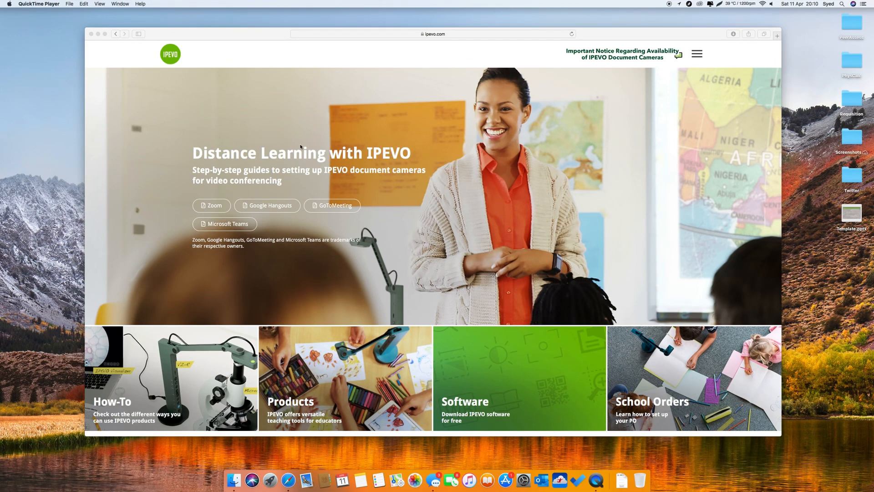
Go from the ipevo.com home page to the Software download page
{"action": "scroll", "scroll_direction": "down", "scroll_amount": 3}
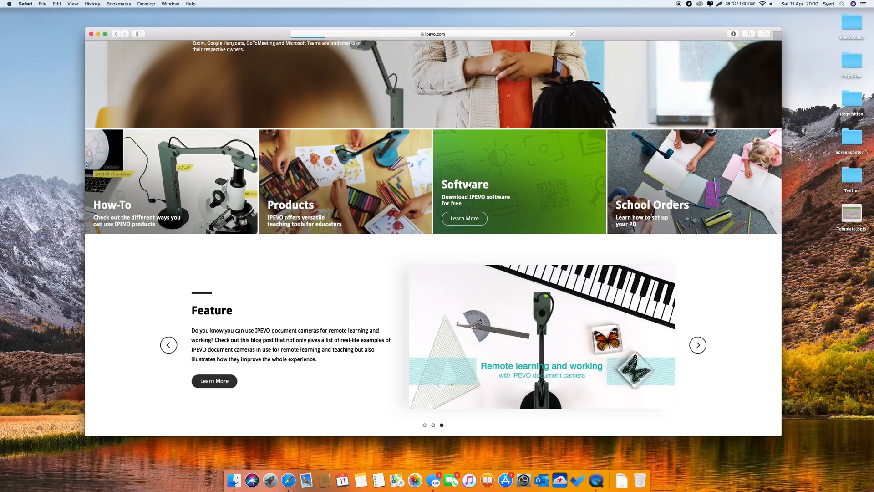
{"action": "left_click", "coordinate": [463, 218]}
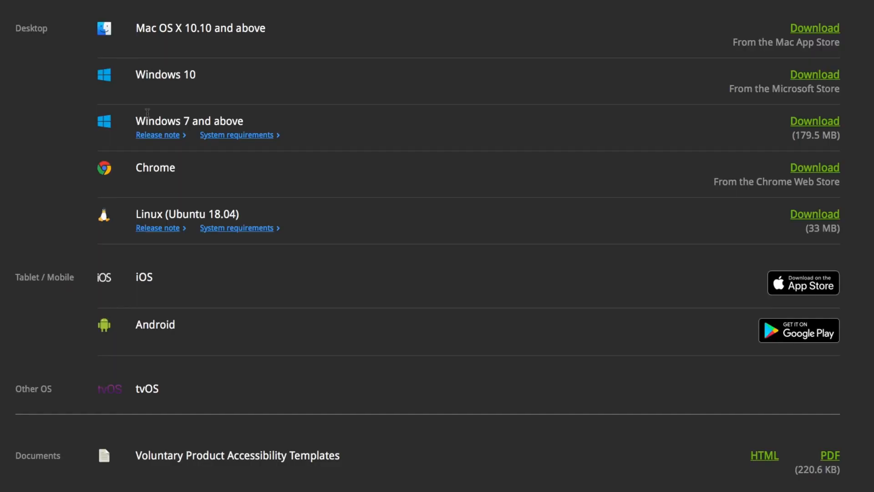
{"action": "mouse_move", "coordinate": [169, 40]}
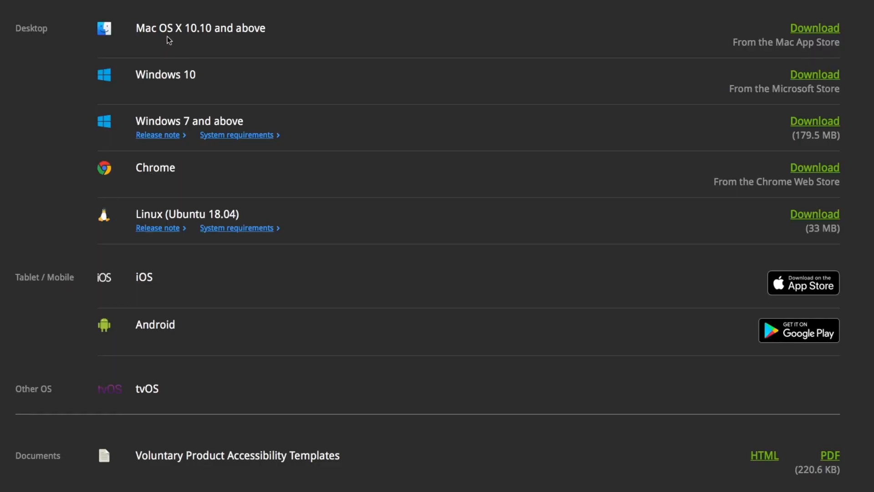
{"action": "mouse_move", "coordinate": [635, 159]}
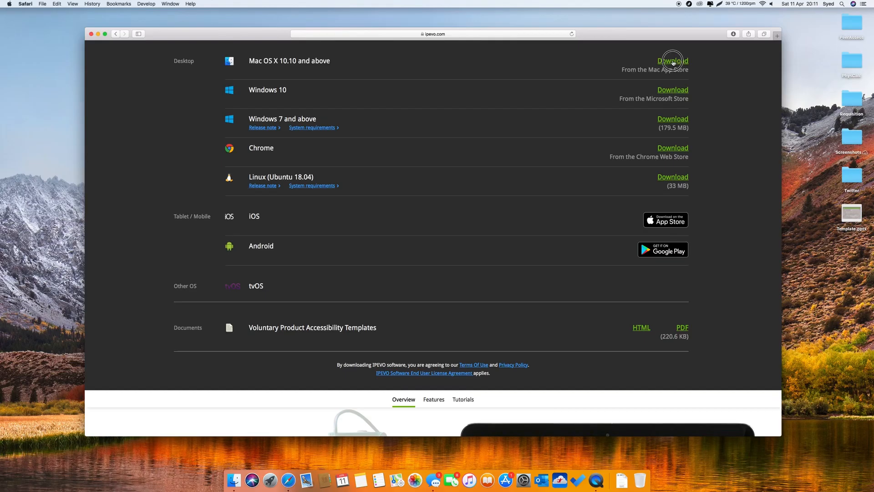
Get the Mac version via the Mac App Store and launch the installed Visualizer app
{"action": "left_click", "coordinate": [672, 61]}
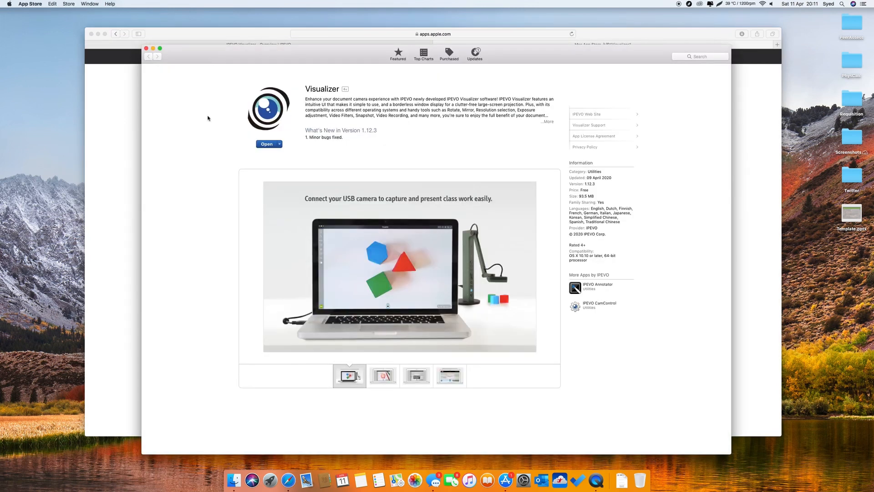
{"action": "left_click", "coordinate": [270, 145]}
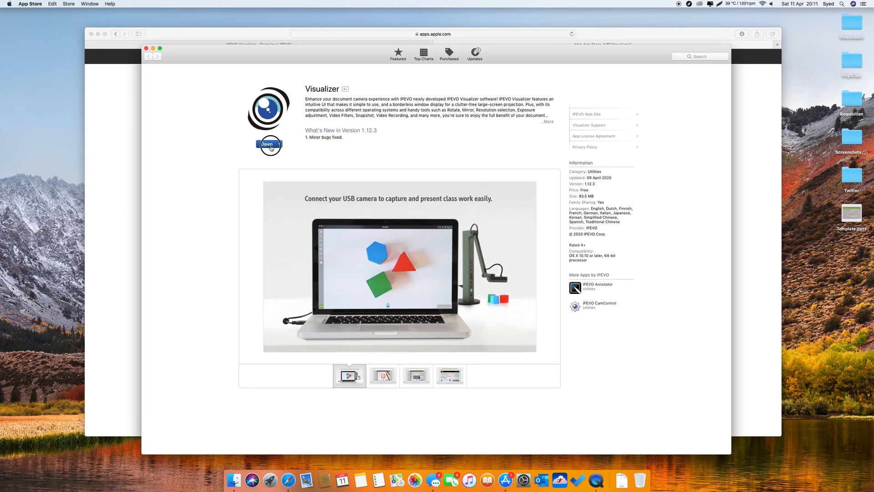
{"action": "left_click", "coordinate": [269, 143]}
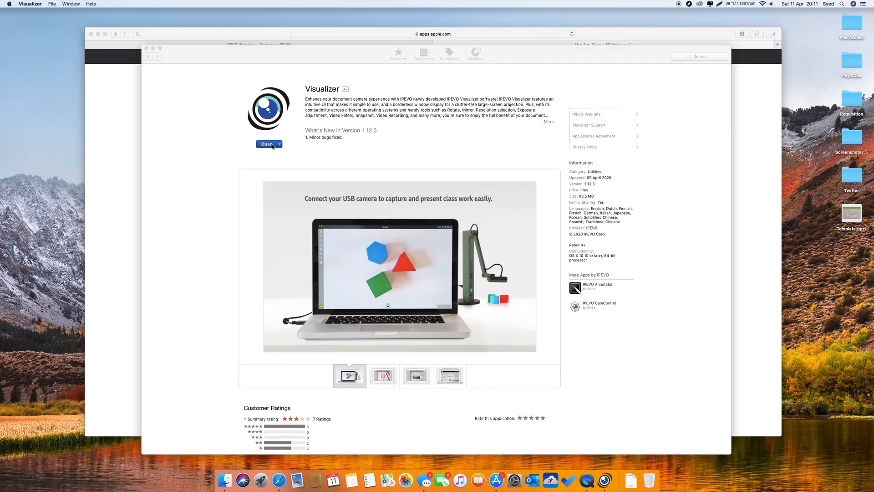
Expand the Visualizer window to full screen showing the built-in camera feed
{"action": "left_click", "coordinate": [267, 144]}
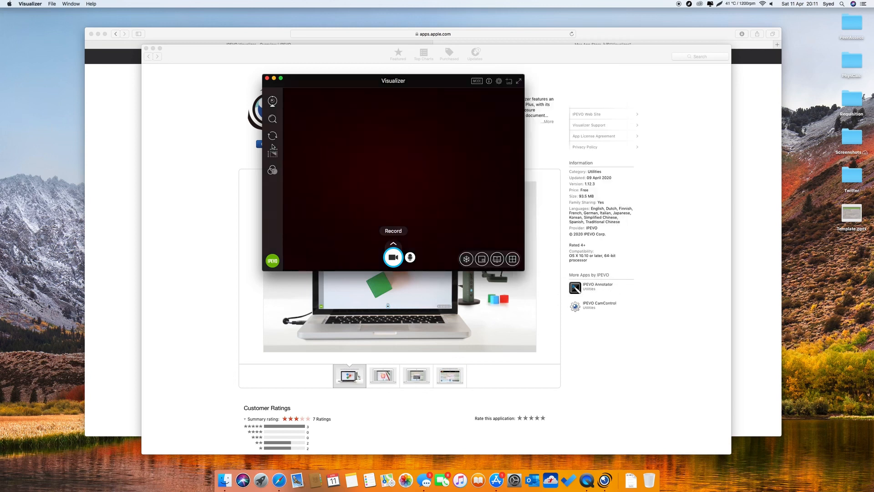
{"action": "left_click", "coordinate": [658, 7]}
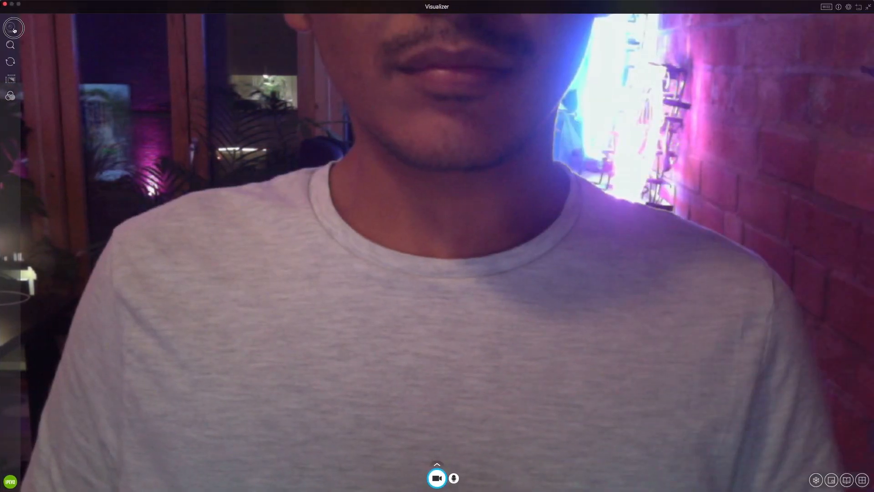
List the available cameras: Built-in iSight #1 and iDocCam_iPhone #1
{"action": "left_click", "coordinate": [10, 28]}
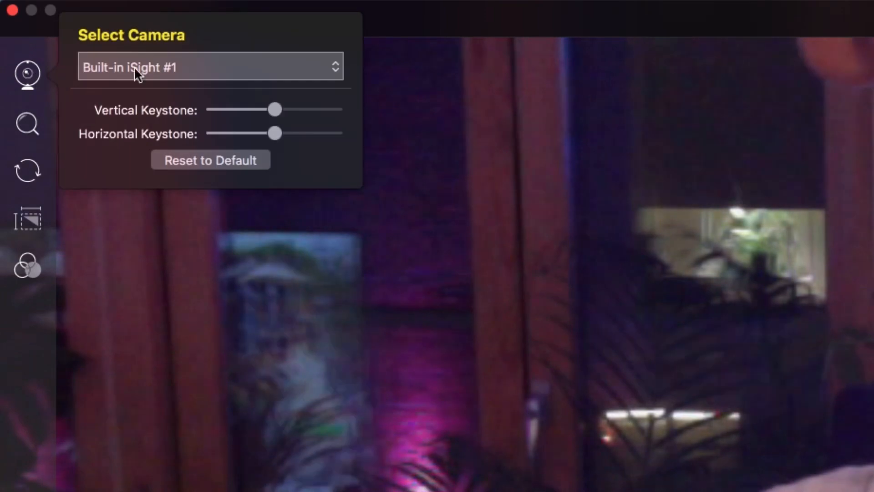
{"action": "left_click", "coordinate": [210, 66]}
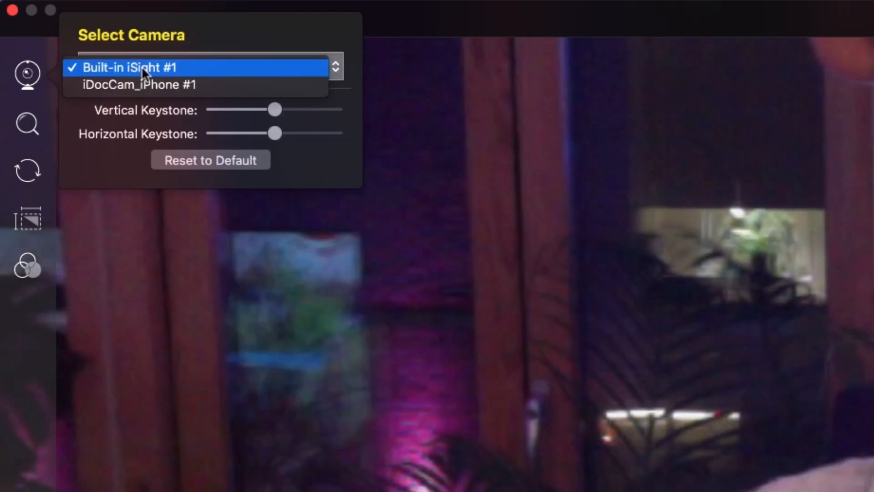
{"action": "mouse_move", "coordinate": [147, 85]}
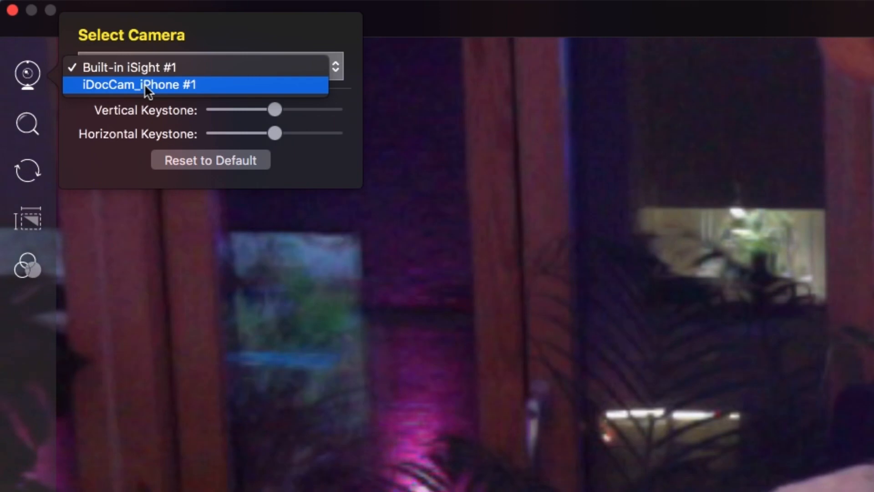